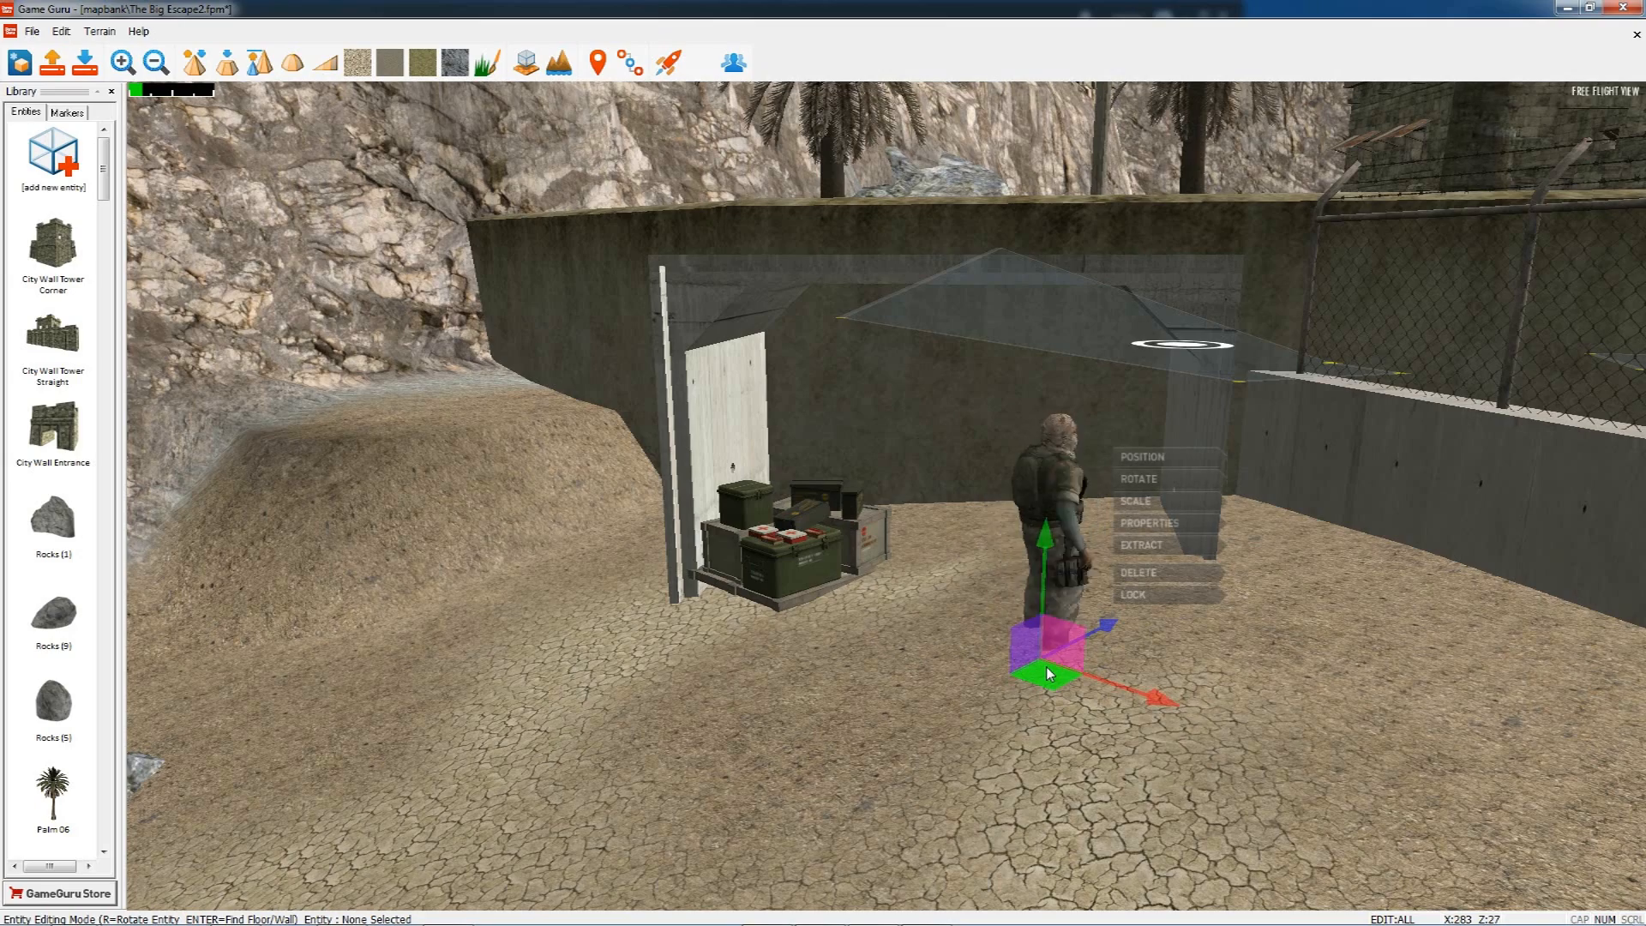
- Select the dead tree beside the bridges so its gizmo and Position/Rotate/Scale menu appear
{"action": "left_click", "coordinate": [1149, 523]}
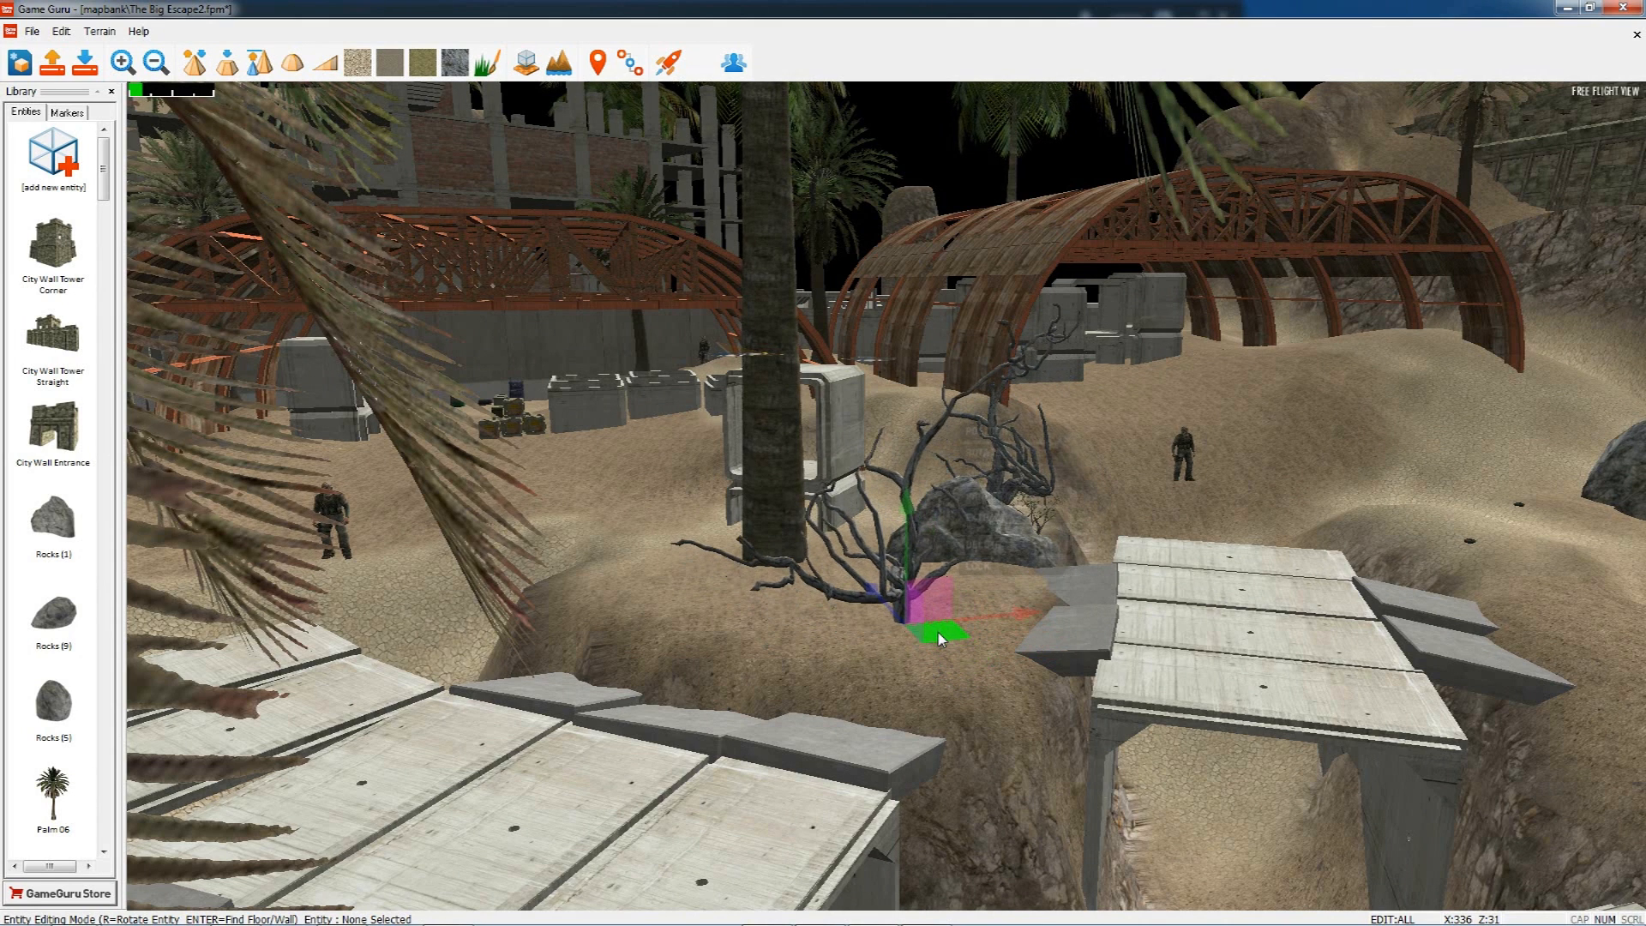
{"action": "right_click", "coordinate": [938, 638]}
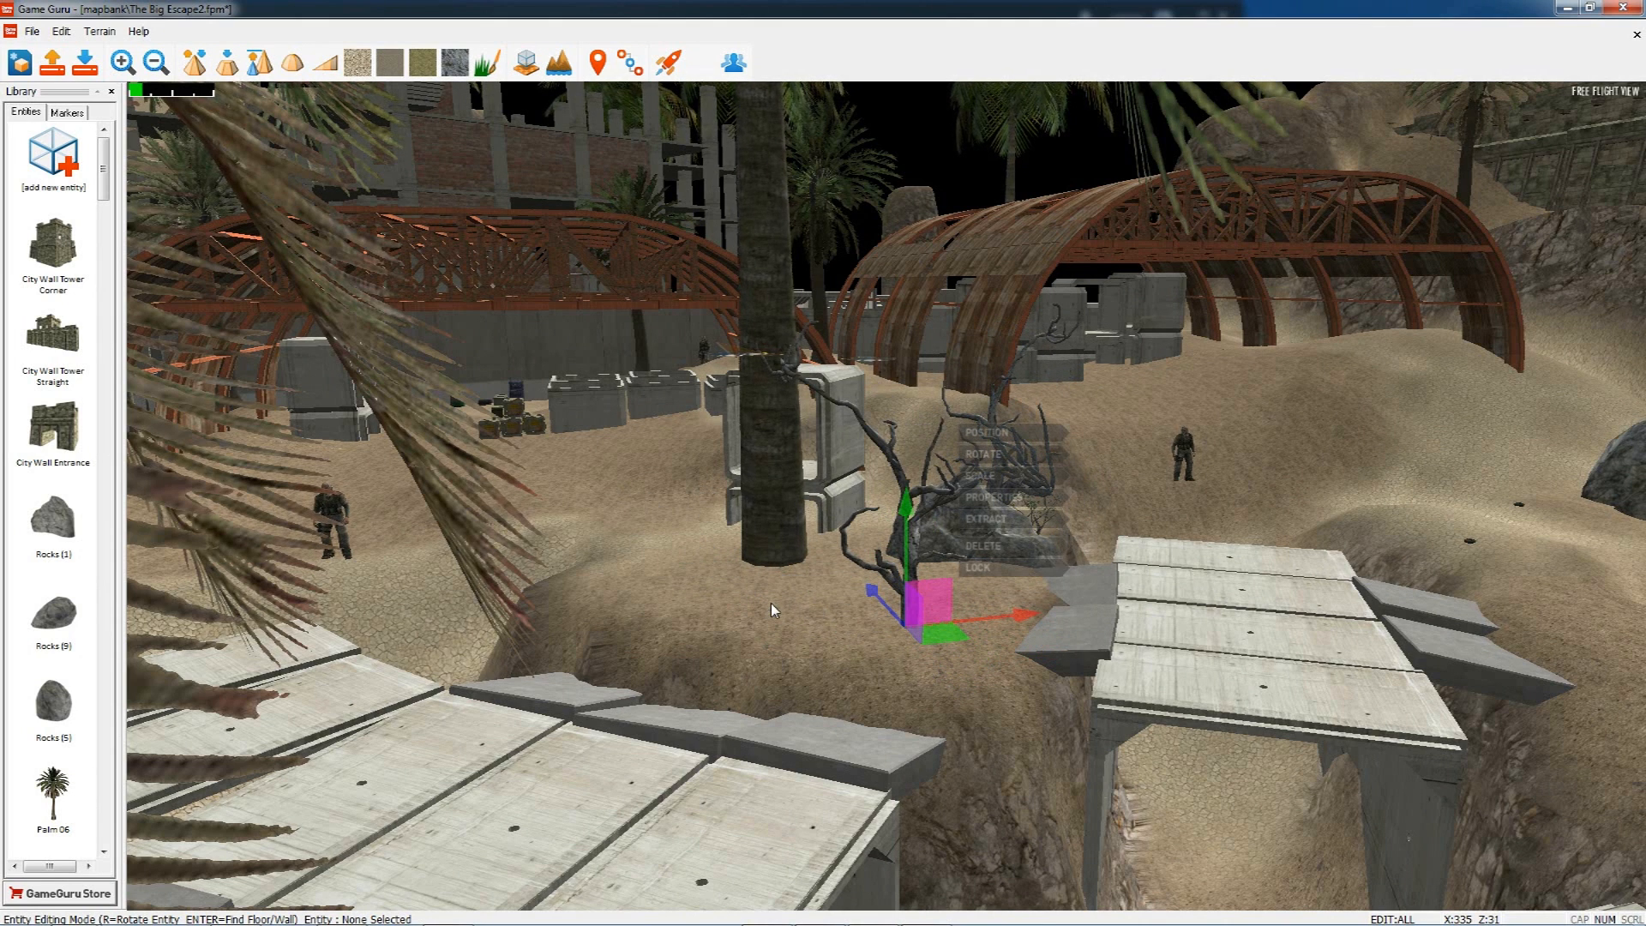
{"action": "mouse_move", "coordinate": [830, 616]}
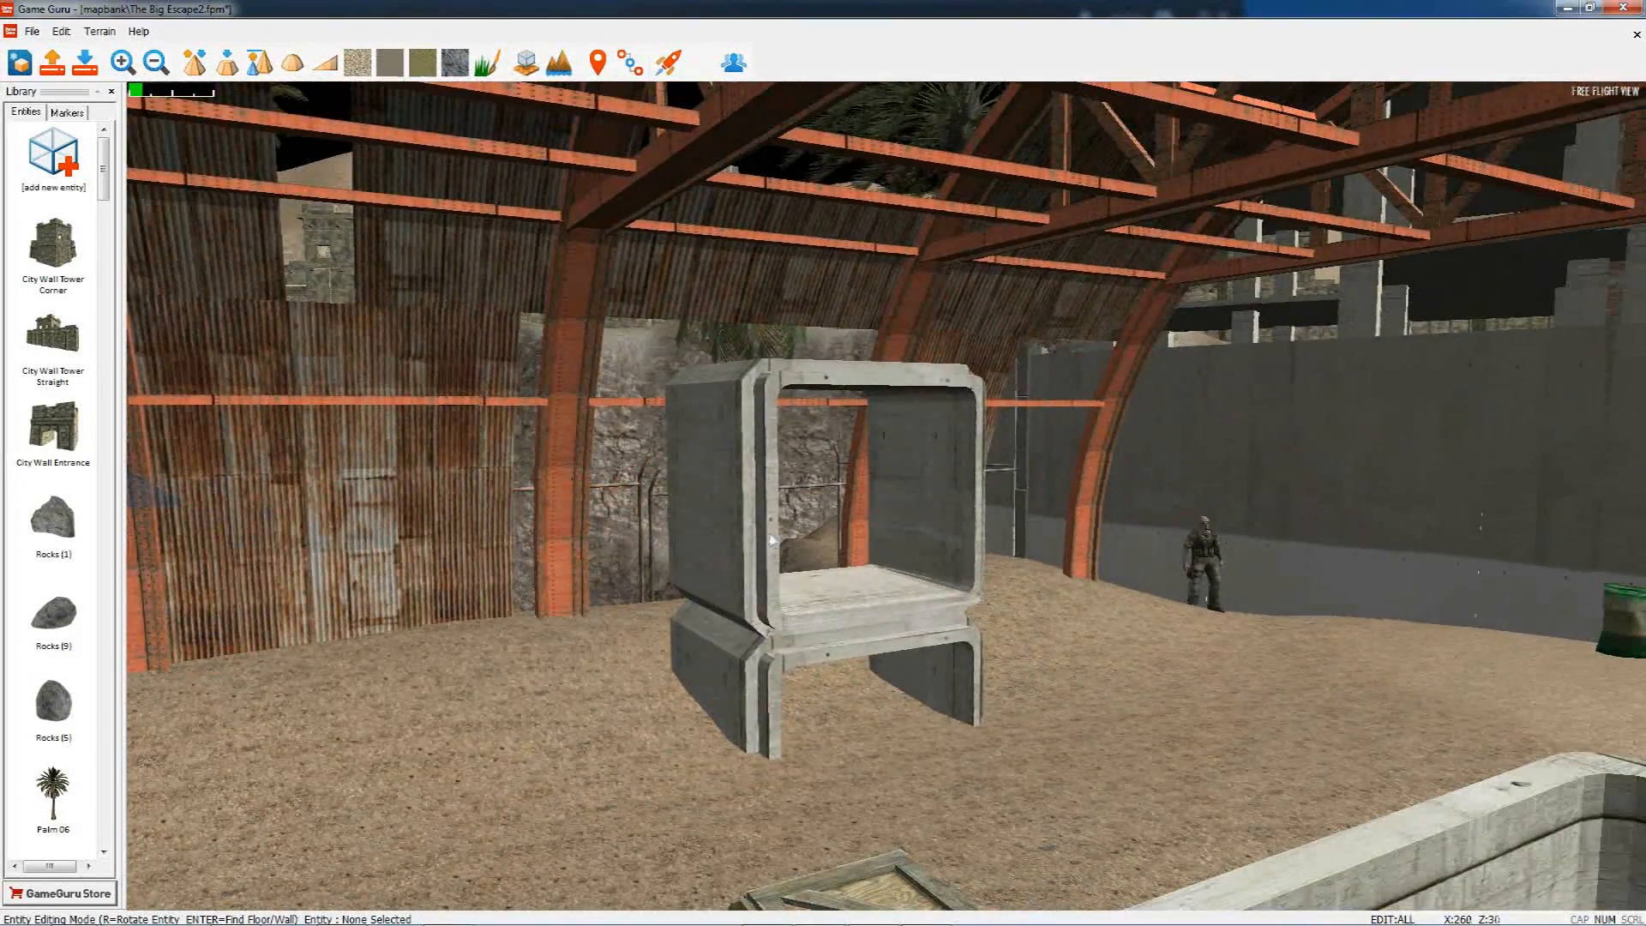
- Select the concrete shelter under the rusted hangar so its gizmo and transform menu appear
{"action": "right_click", "coordinate": [821, 848]}
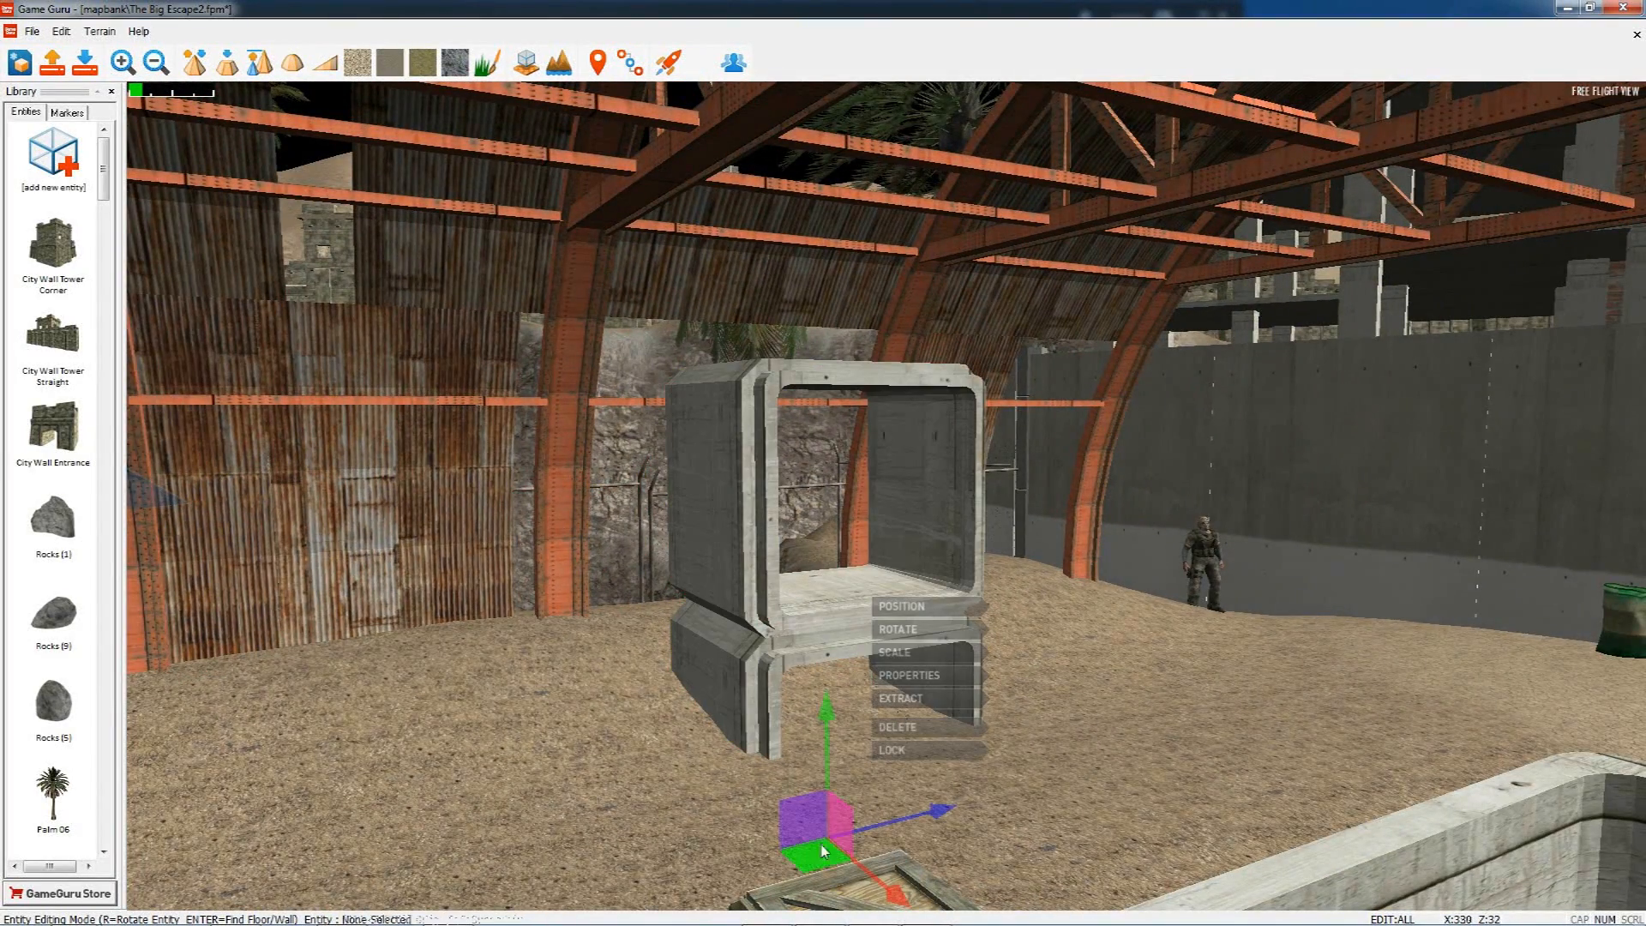